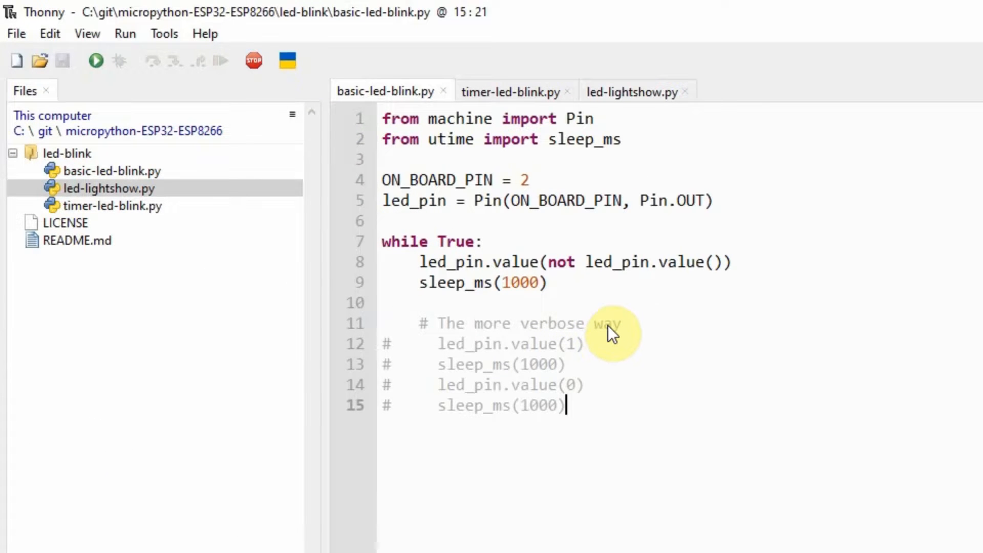
mouse_move(570, 171)
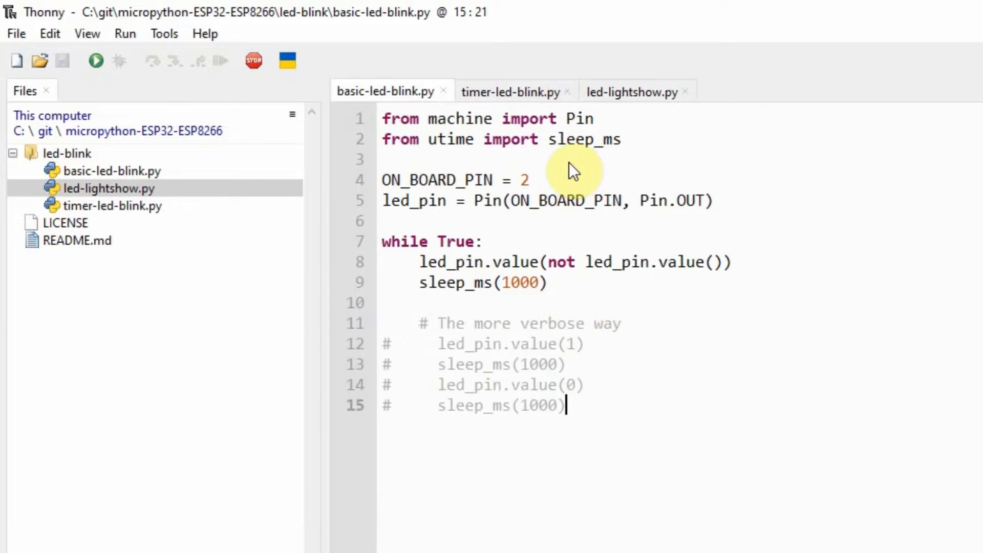
mouse_move(593, 185)
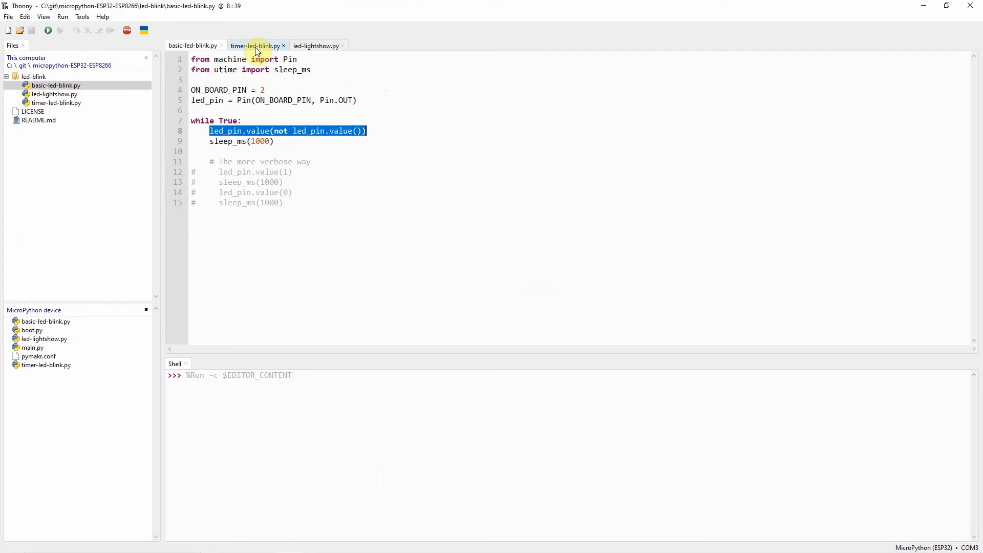
Switch to timer-led-blink.py to view its toggle_led callback on a 1000 ms periodic Timer.
click(255, 46)
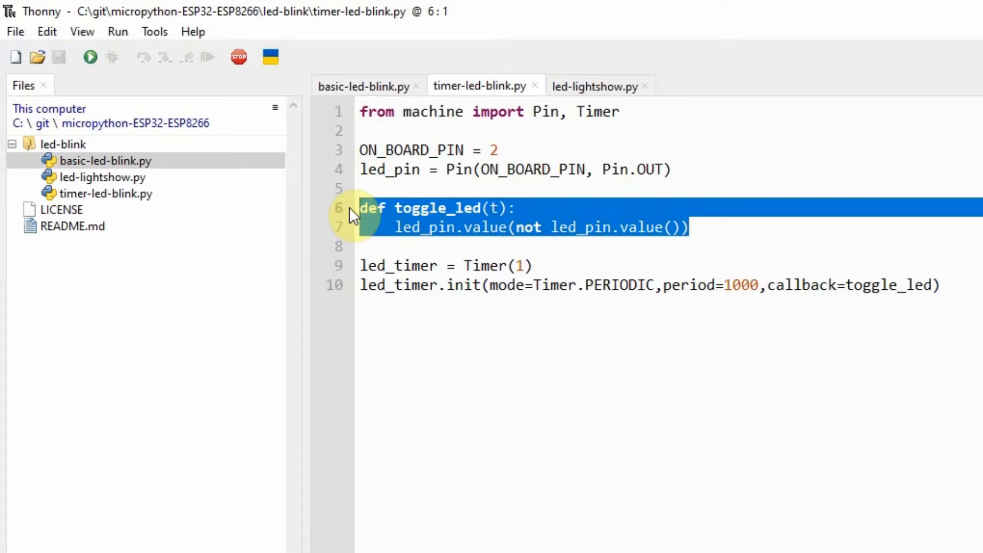
mouse_move(529, 289)
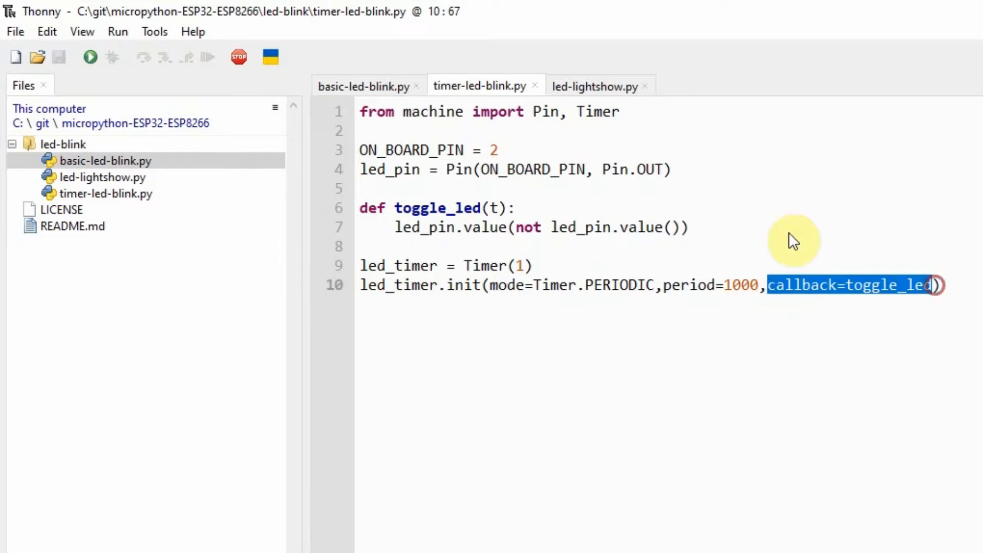
mouse_move(91, 57)
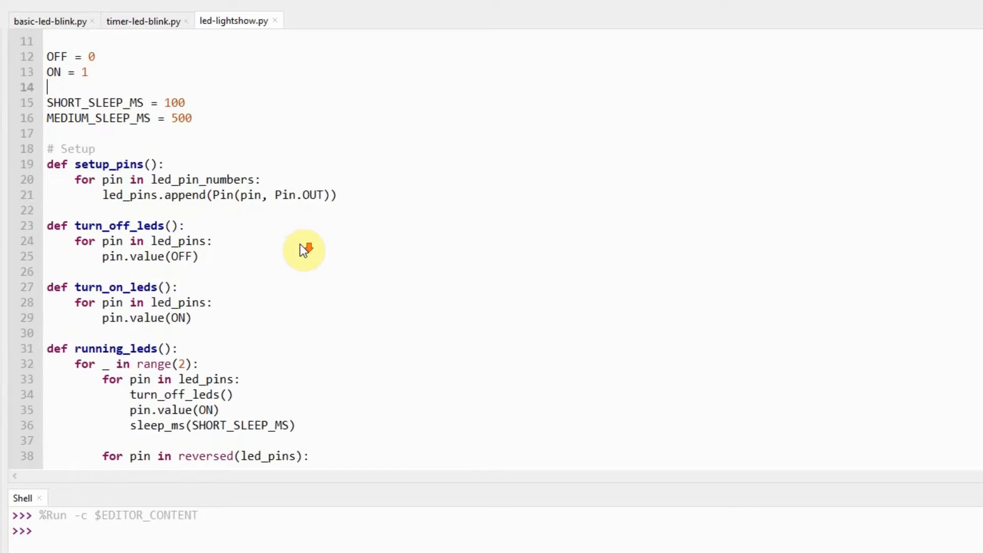
scroll(down, 3)
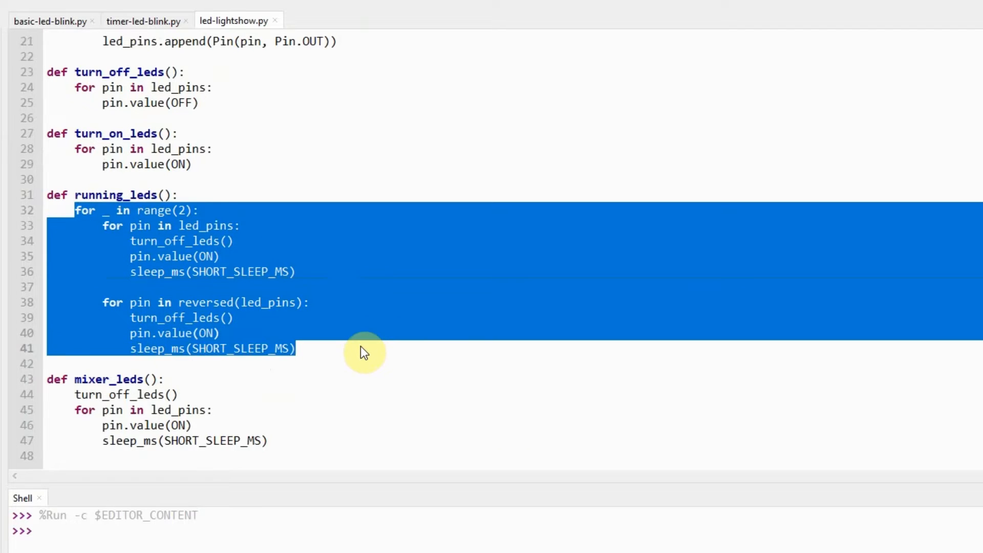
mouse_move(337, 307)
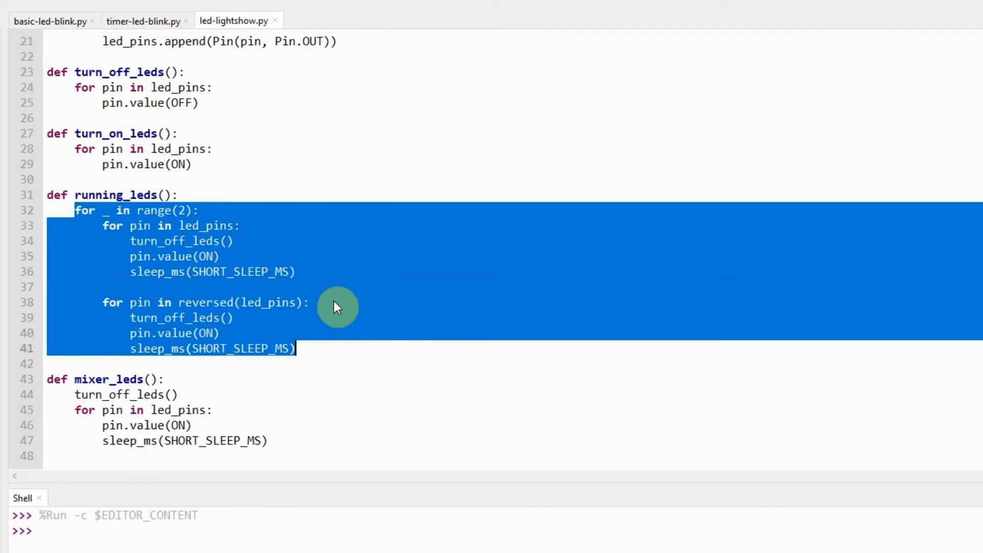
scroll(down, 3)
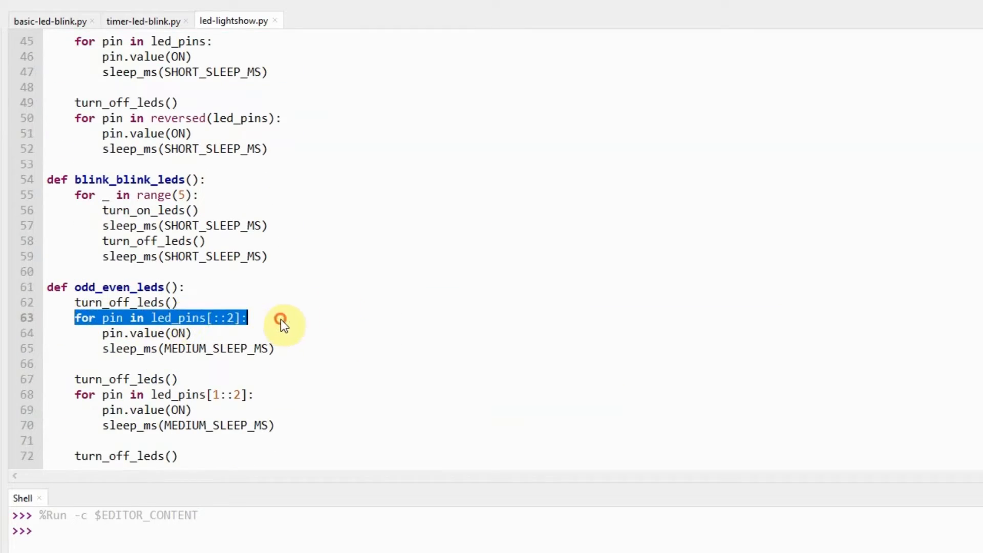
scroll(down, 3)
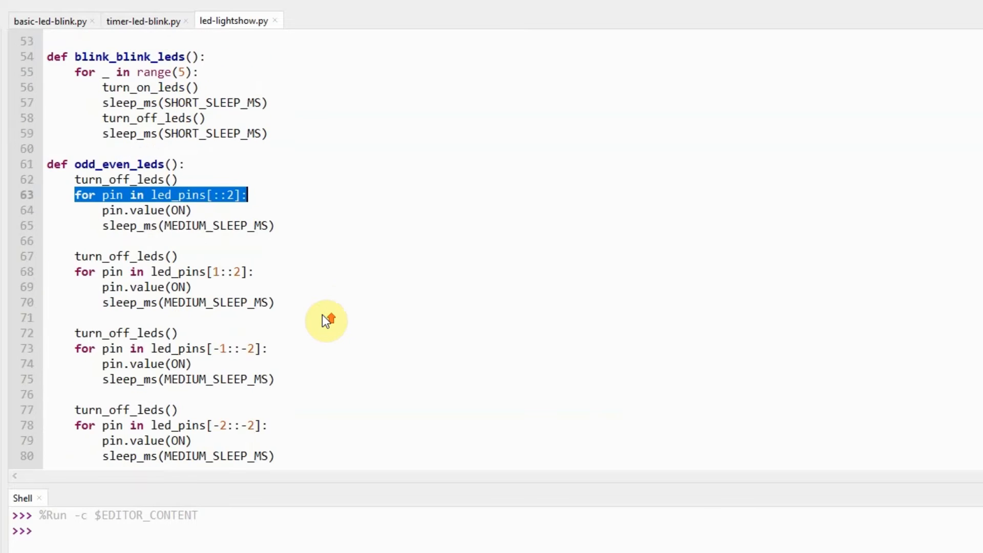
scroll(up, 3)
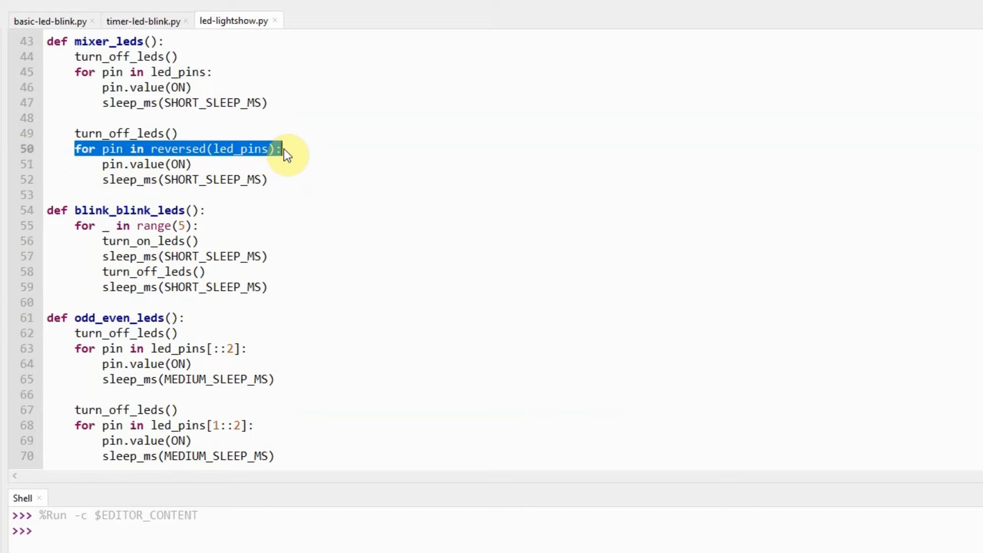
mouse_move(312, 203)
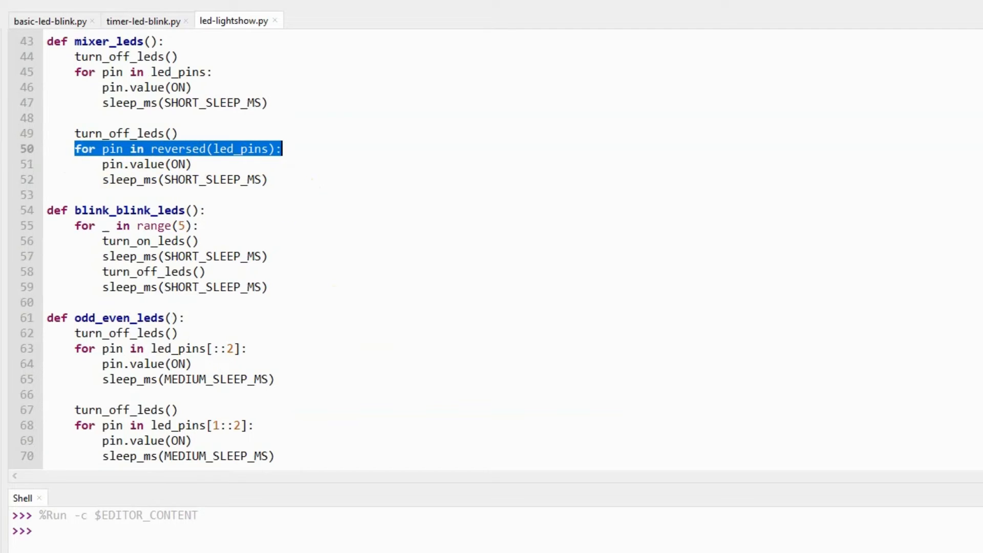
mouse_move(305, 261)
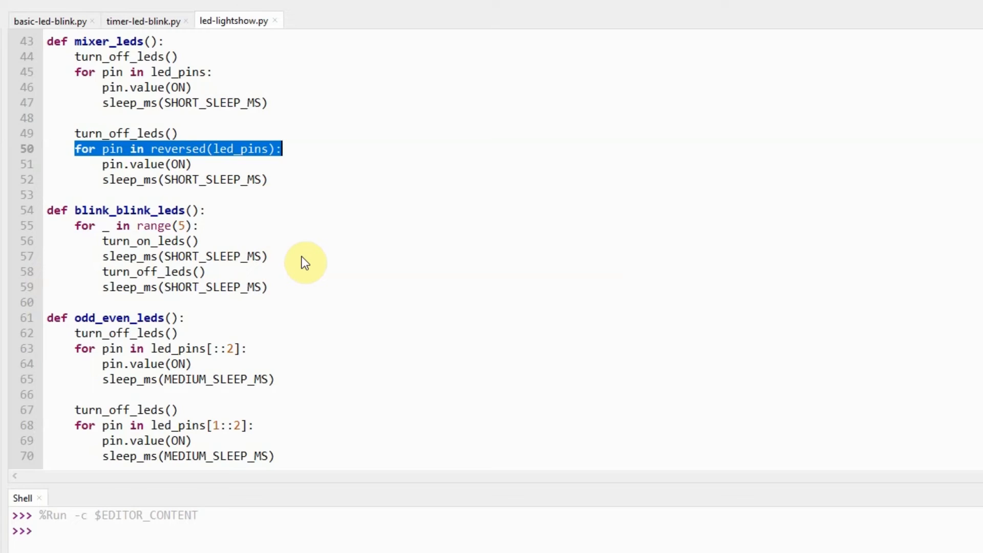
mouse_move(223, 287)
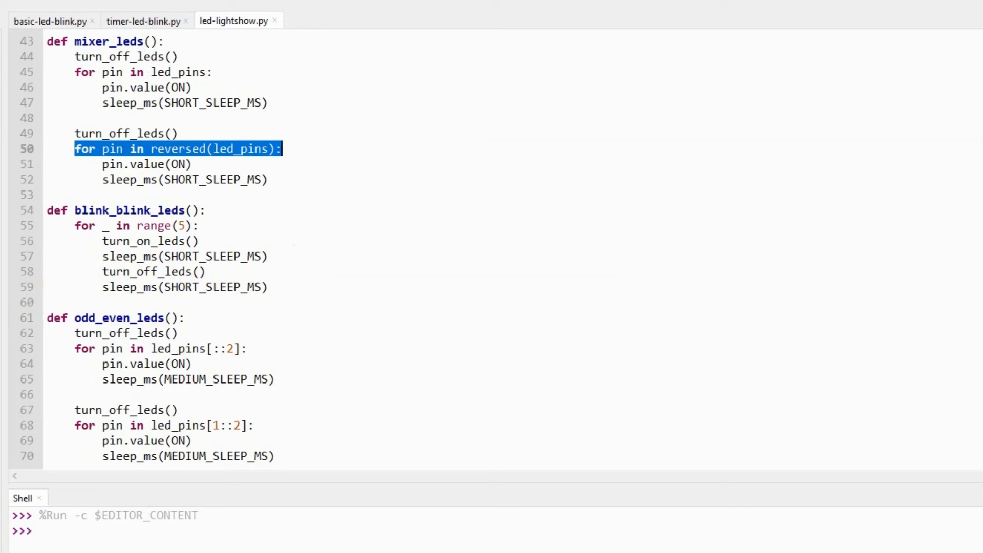
mouse_move(280, 295)
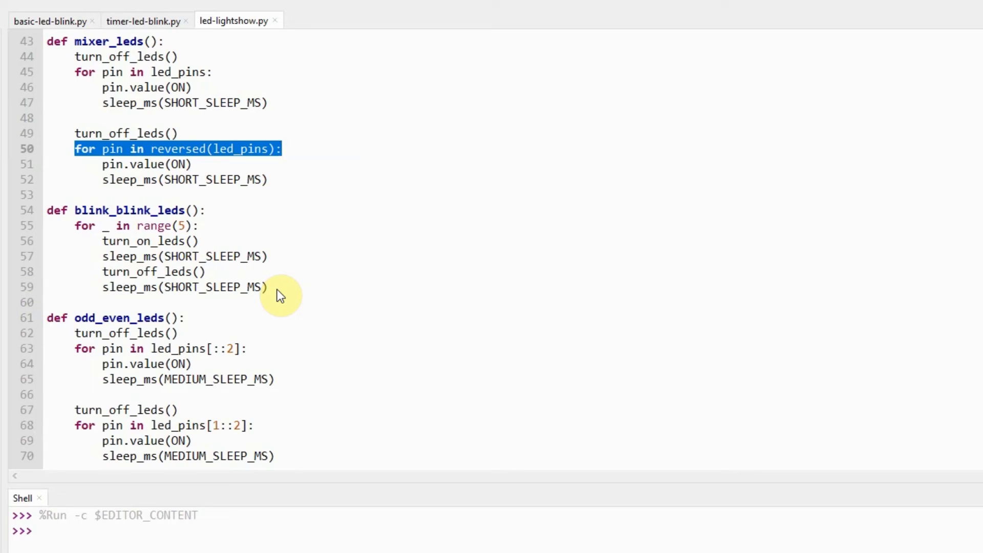